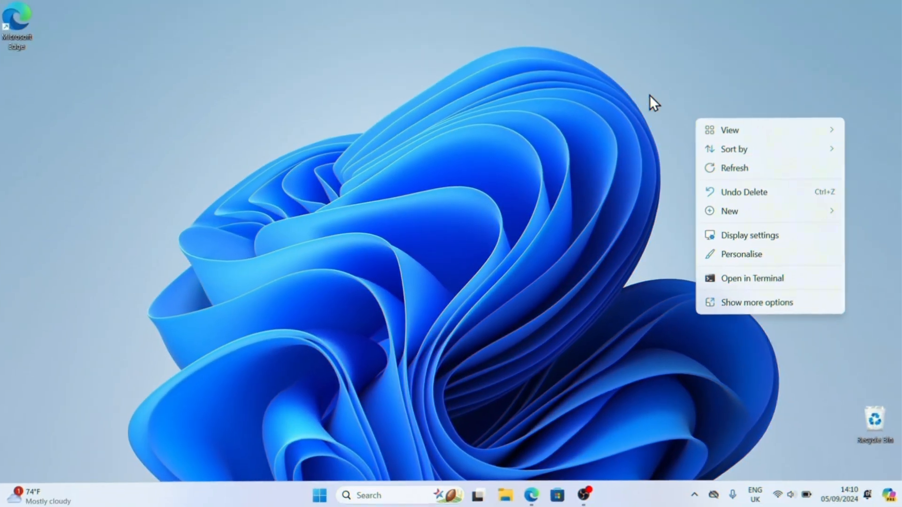
Open the Sweezy Cursors website from the Bing results for 'sweezy cursors'
left_click(530, 495)
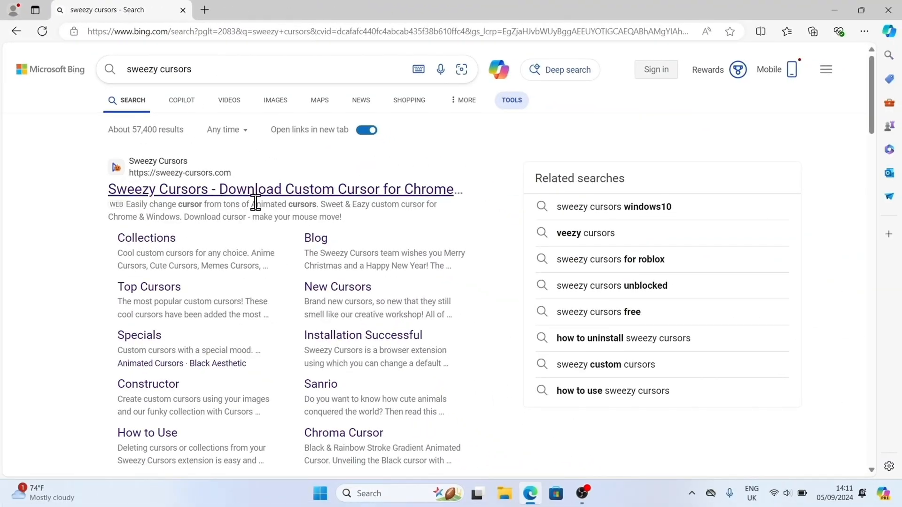
left_click(283, 188)
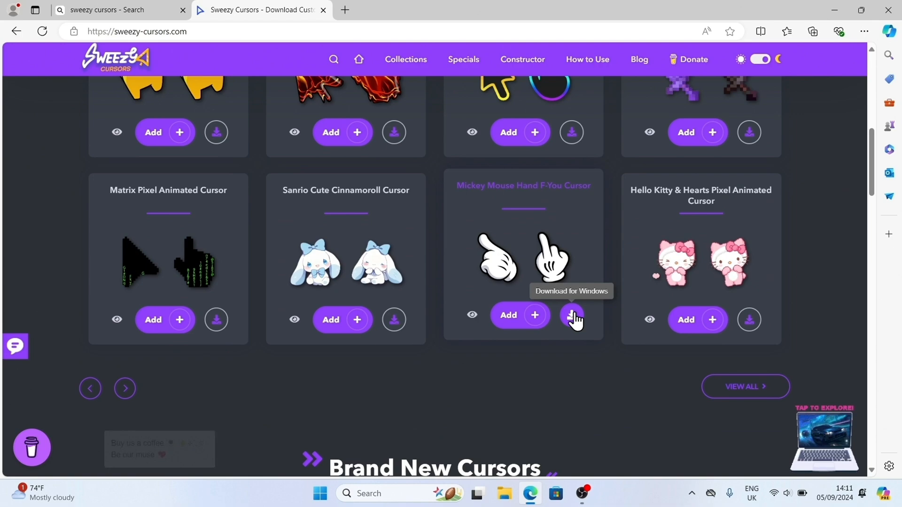
Download the Black & Rainbow Stroke Gradient Animated pack and extract its zip in Downloads
left_click(571, 315)
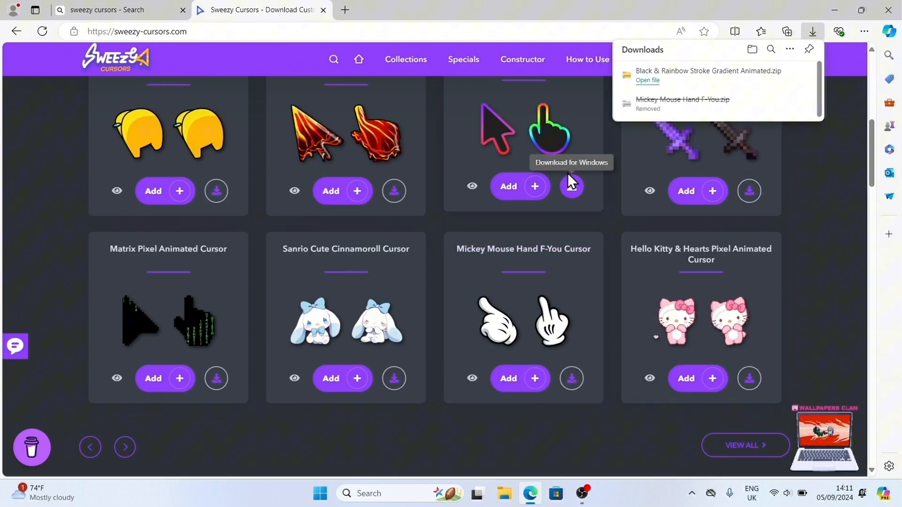
left_click(503, 493)
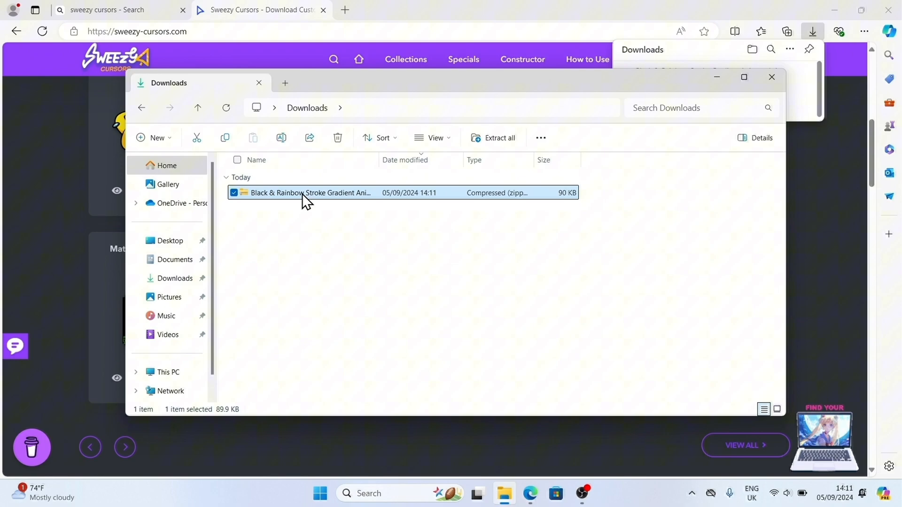
left_click(497, 138)
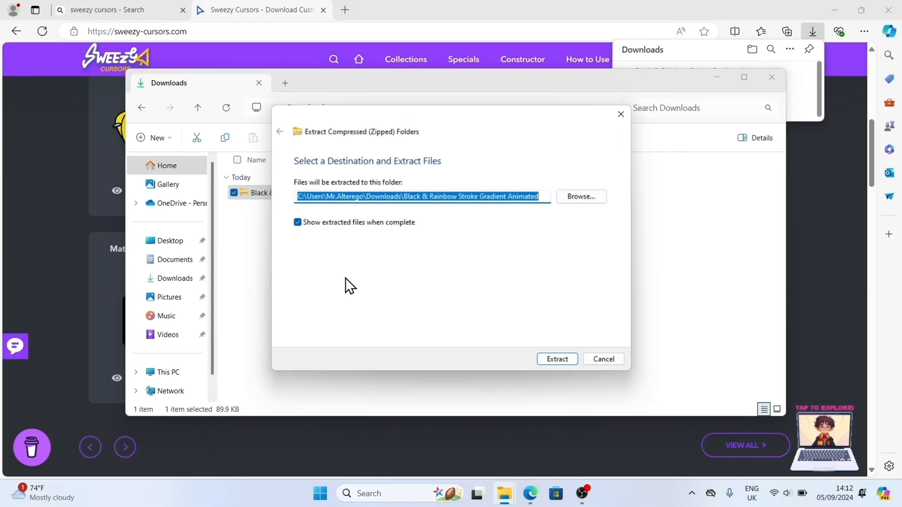
left_click(556, 359)
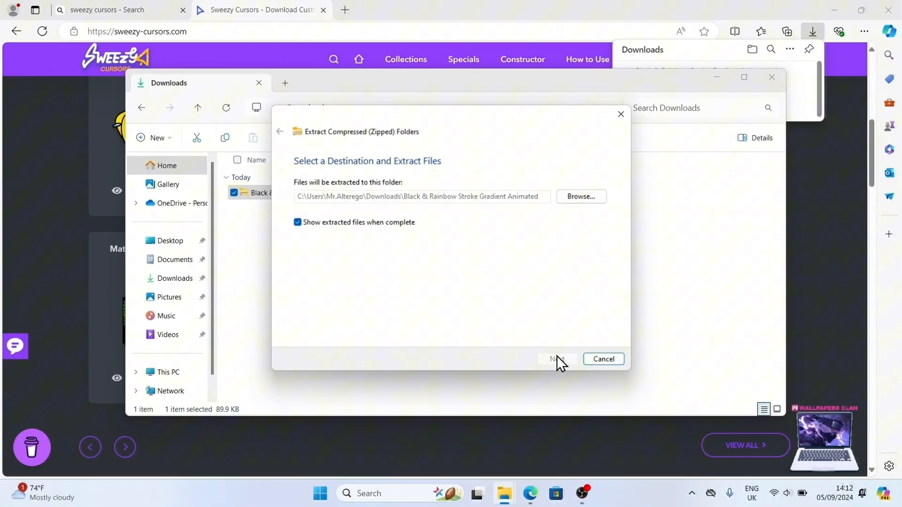
left_click(556, 359)
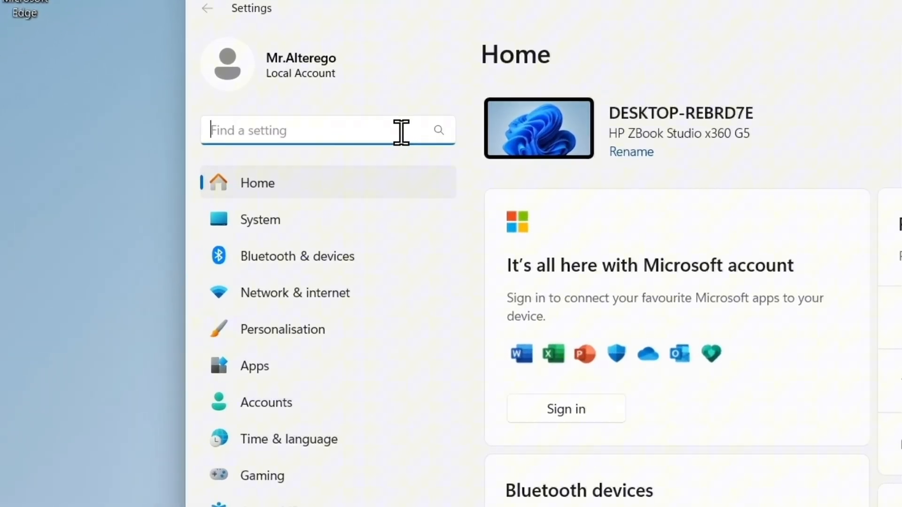
Find 'mouse' in Settings and reach Additional mouse settings to get Mouse Properties
type("mous")
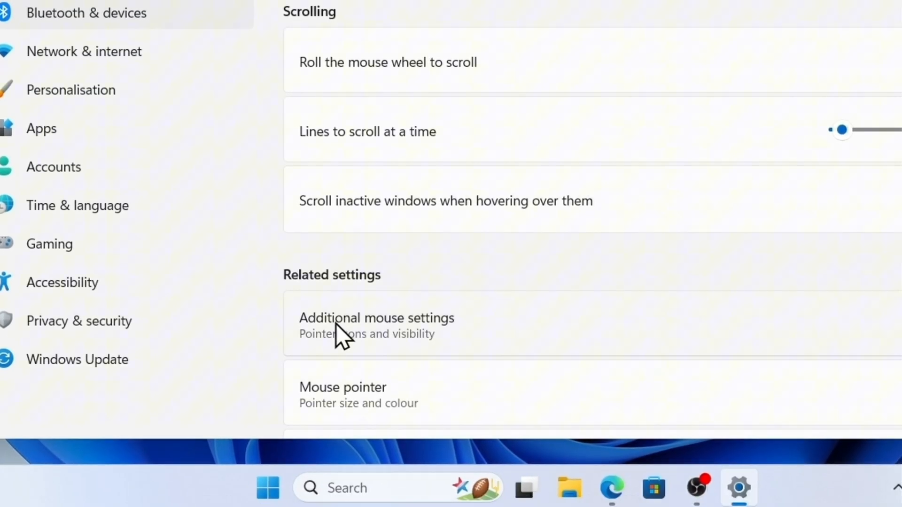
left_click(376, 318)
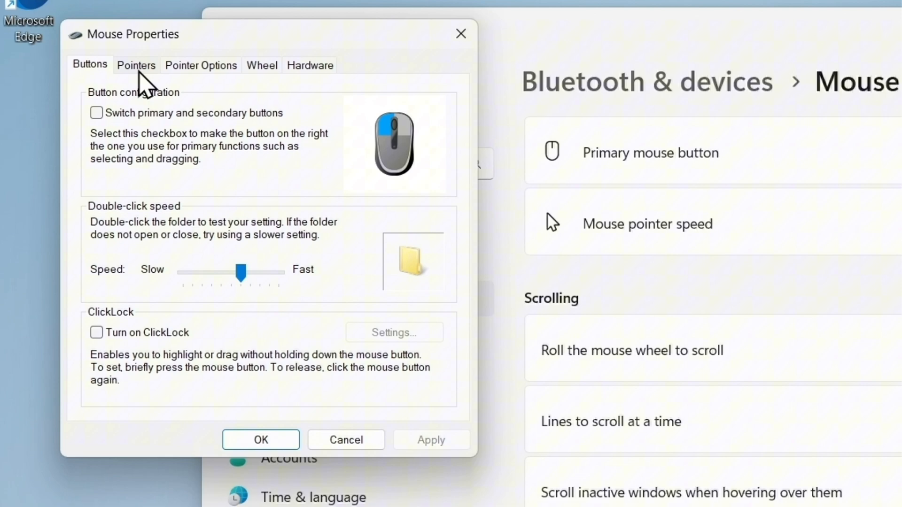
Assign the downloaded rainbow arrow to Normal Select and the rainbow hand to Link Select
left_click(135, 65)
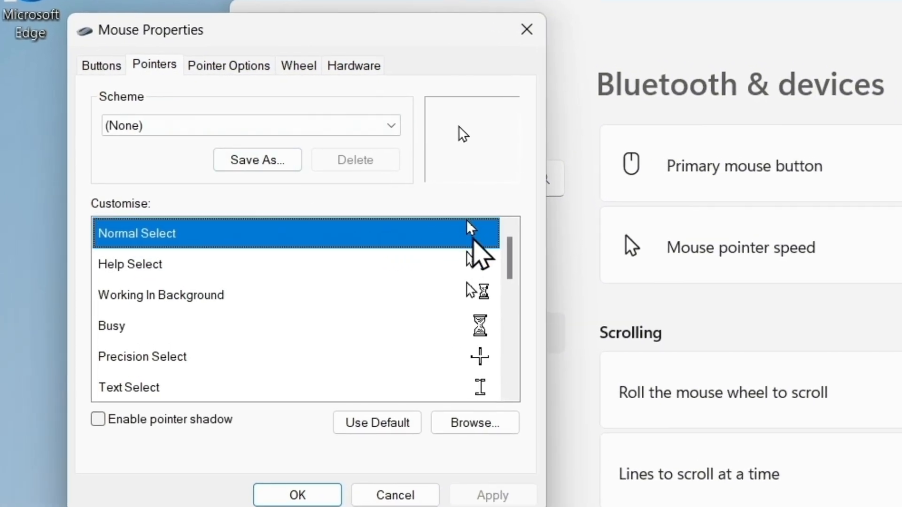
left_click(473, 423)
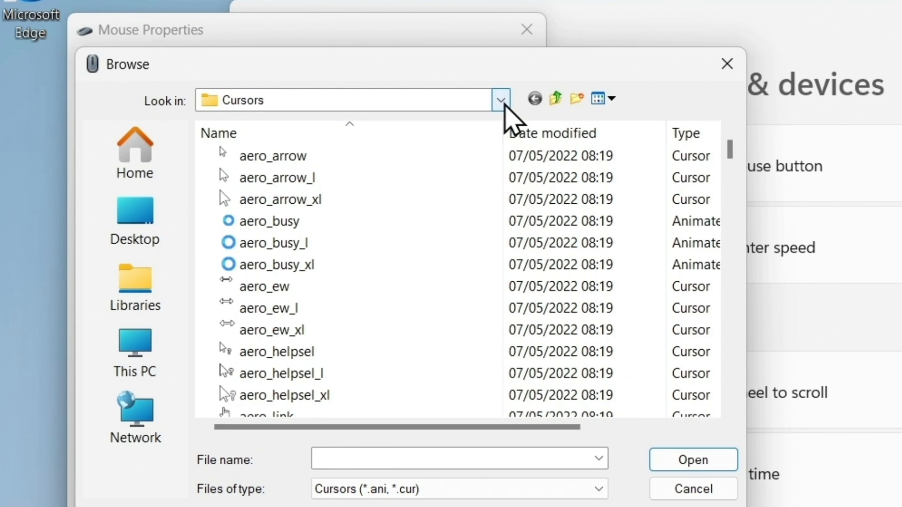
left_click(500, 100)
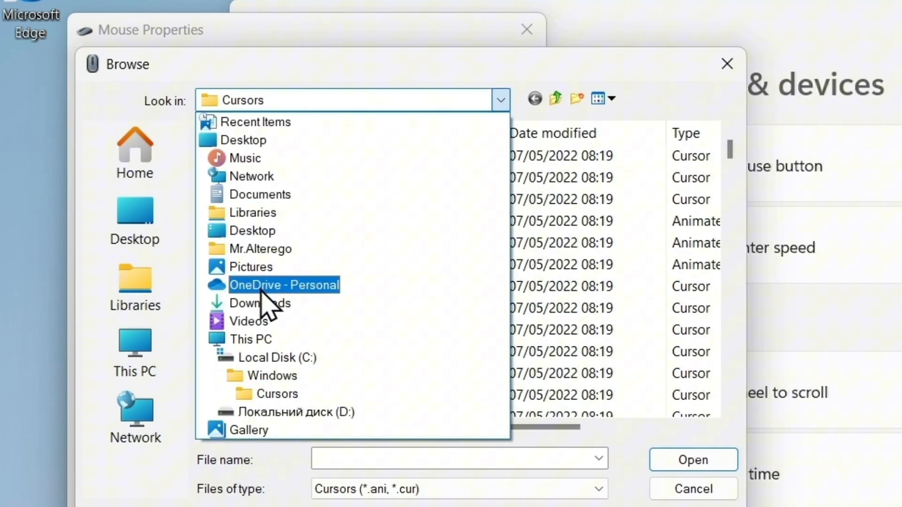
left_click(260, 304)
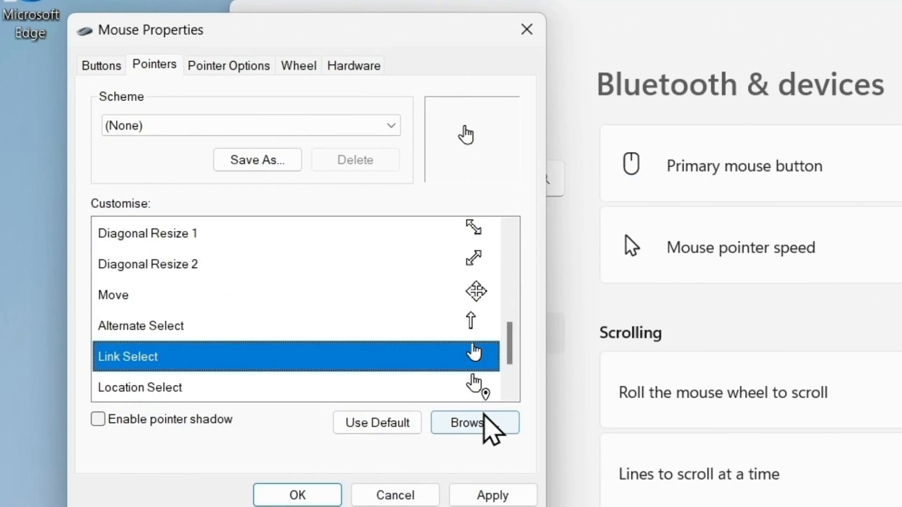
left_click(474, 423)
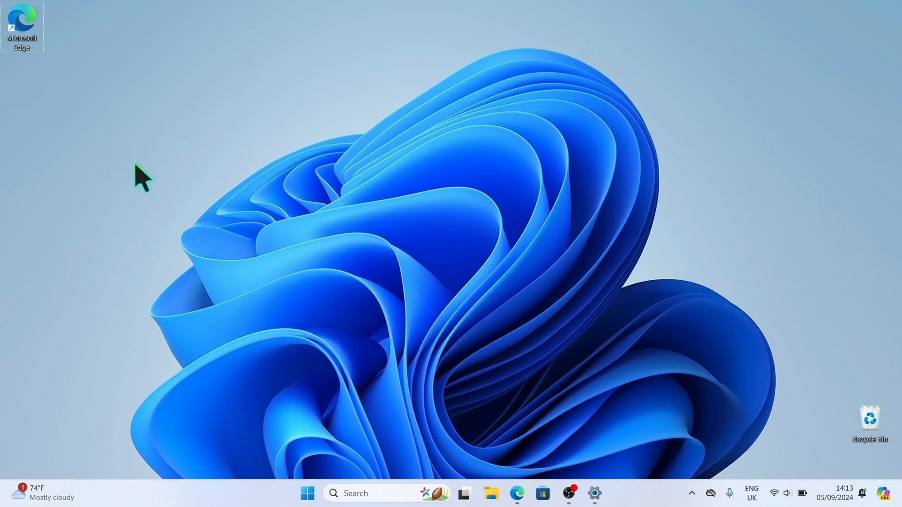
mouse_move(491, 168)
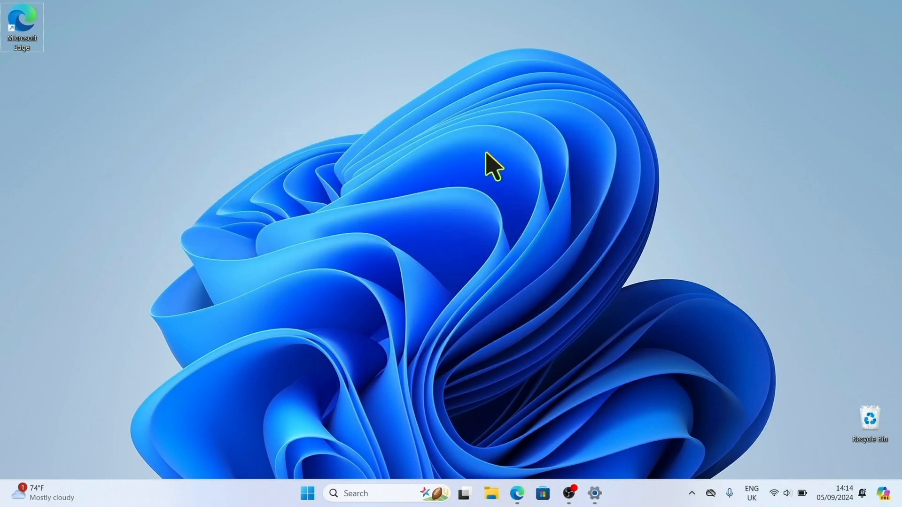
mouse_move(272, 53)
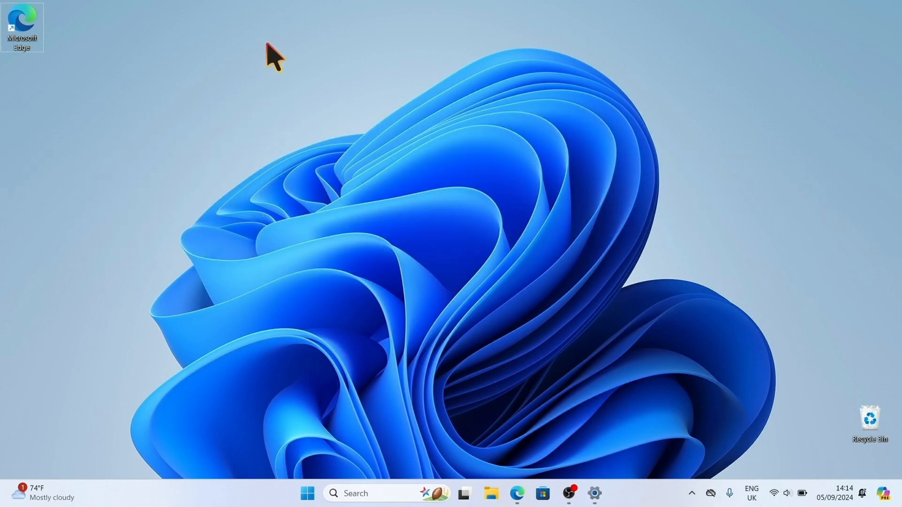
mouse_move(491, 494)
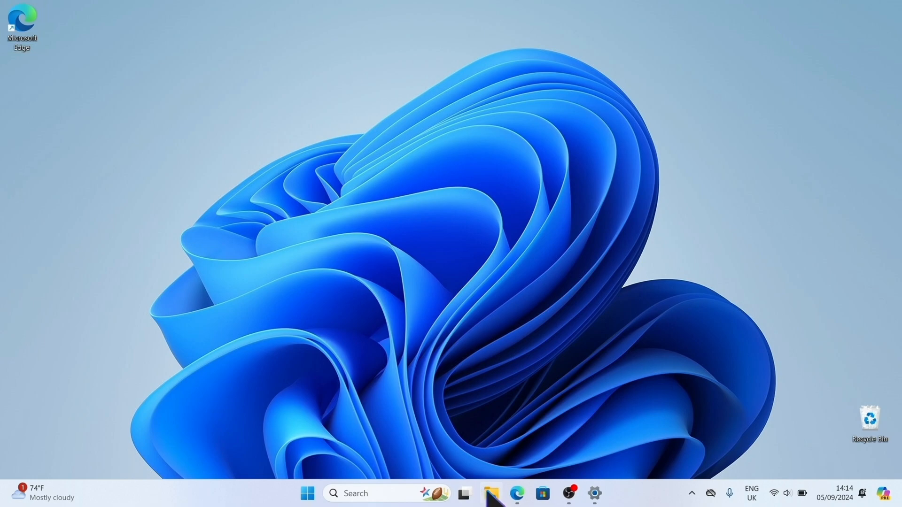
Check the new rainbow pointer on the desktop and bring Edge back to the front
left_click(489, 493)
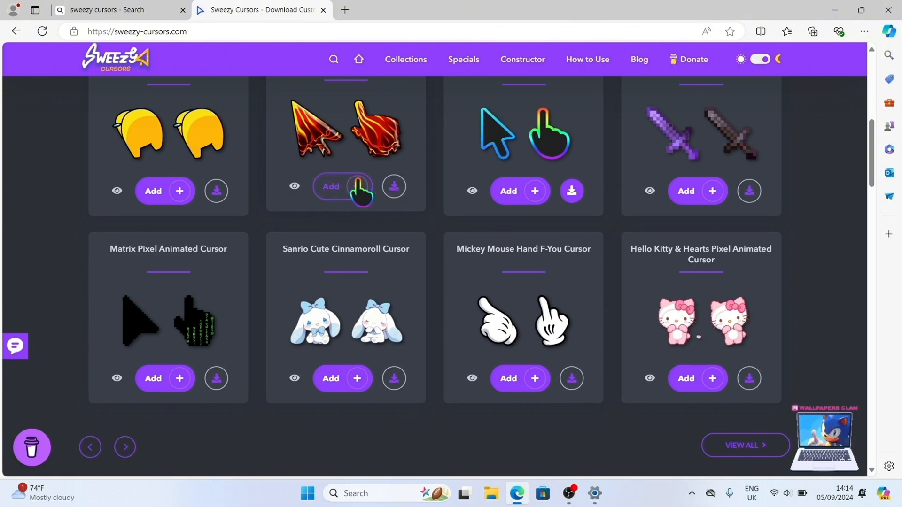
View all Top Cursors and scroll through the first pages of the catalogue
scroll("down", 3)
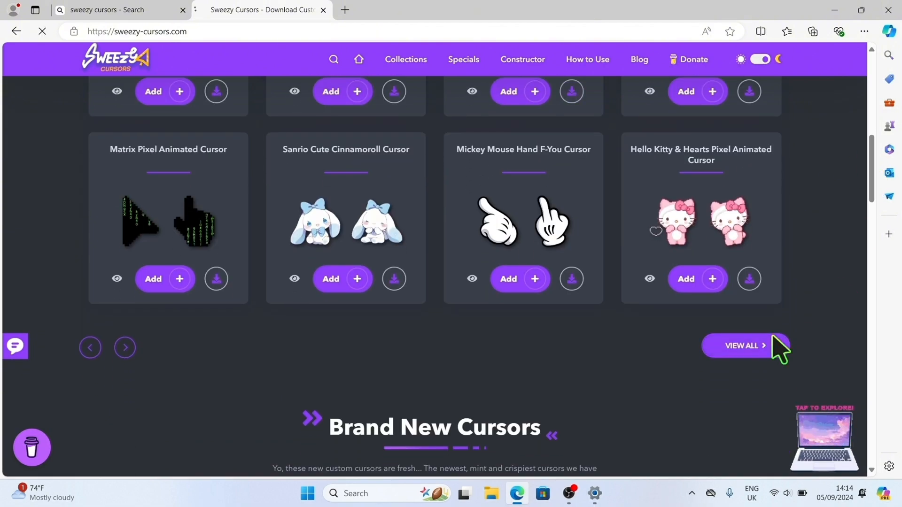
left_click(741, 345)
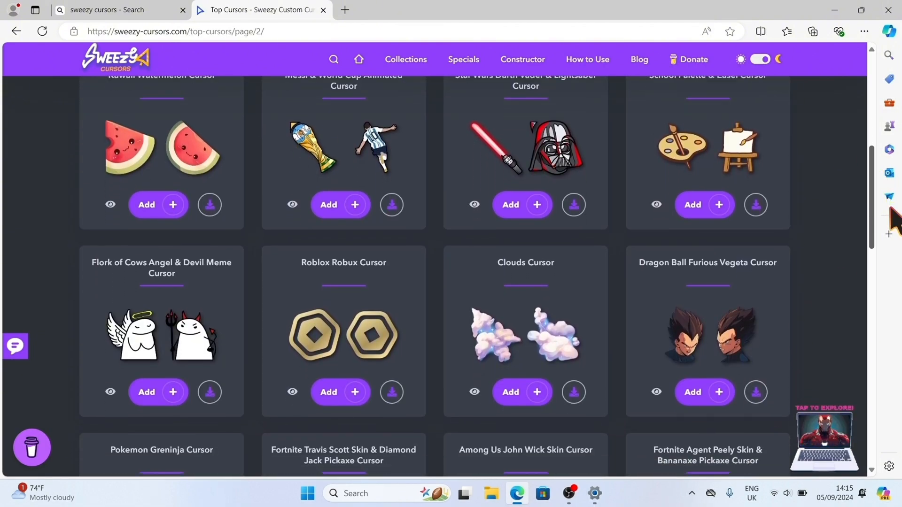
scroll("down", 3)
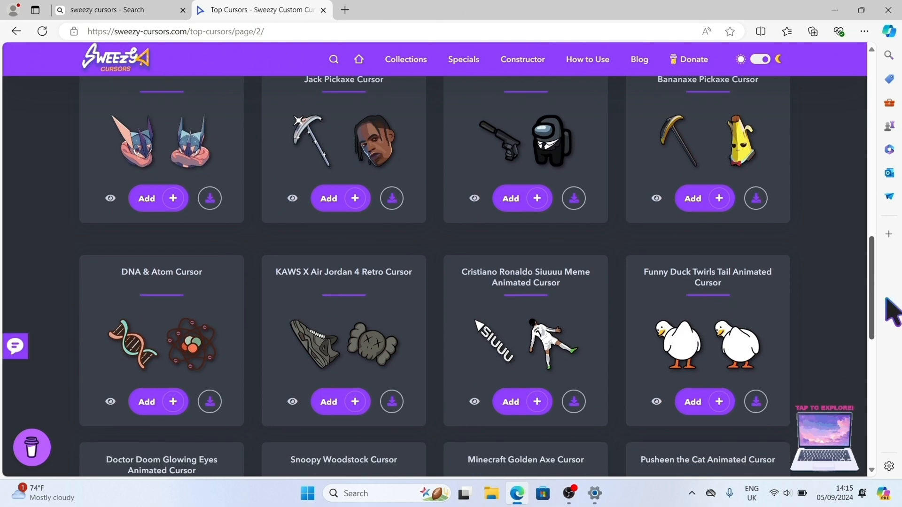
scroll("down", 3)
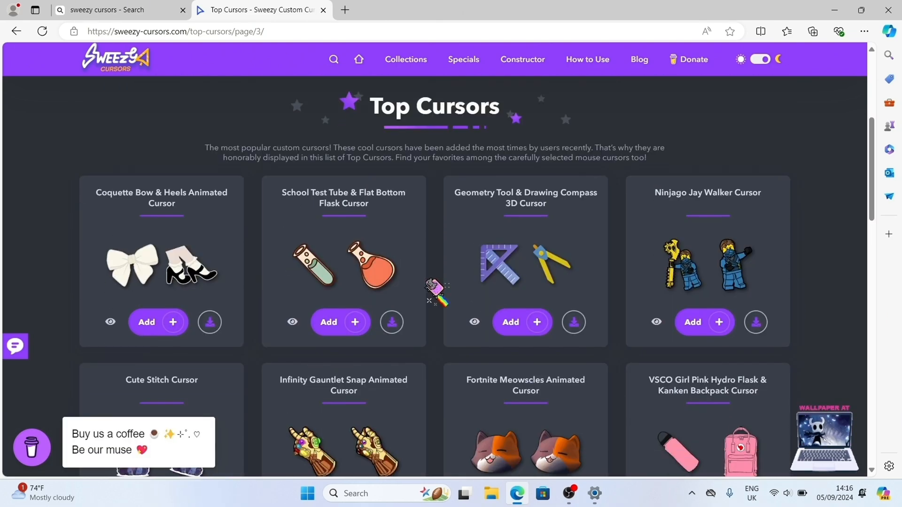
scroll("down", 3)
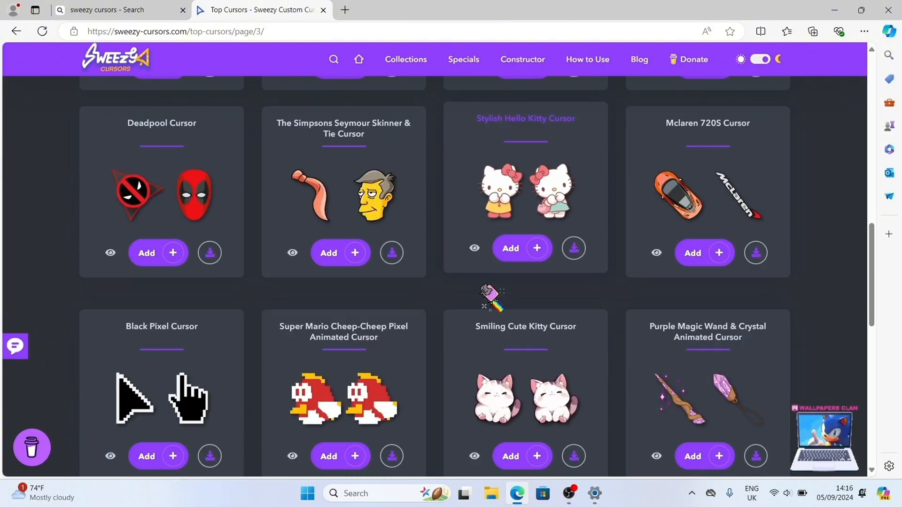
scroll("down", 3)
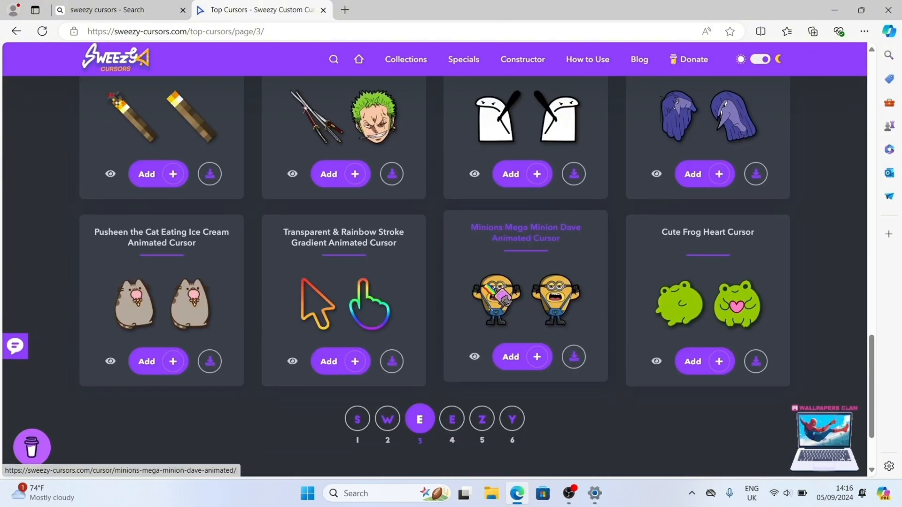
Browse Top Cursors pages 4 to 6, then close the Settings window to show the desktop
left_click(451, 419)
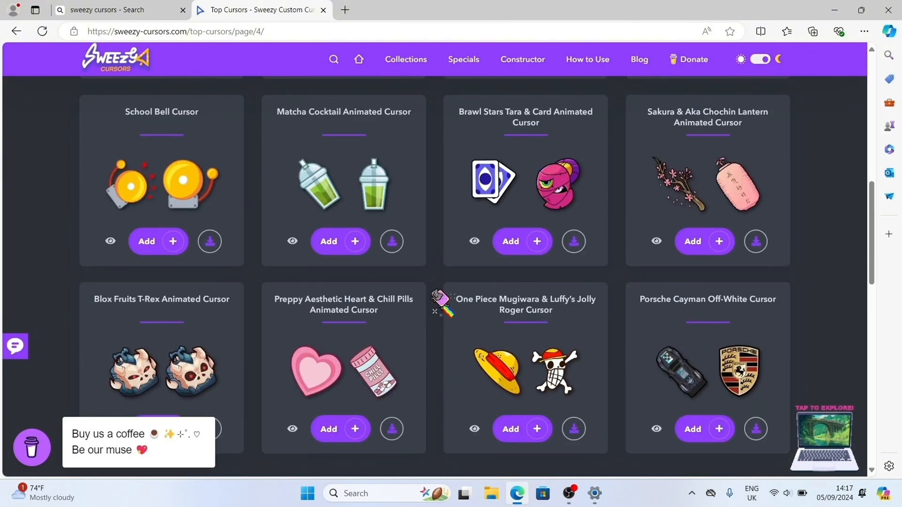
scroll("down", 3)
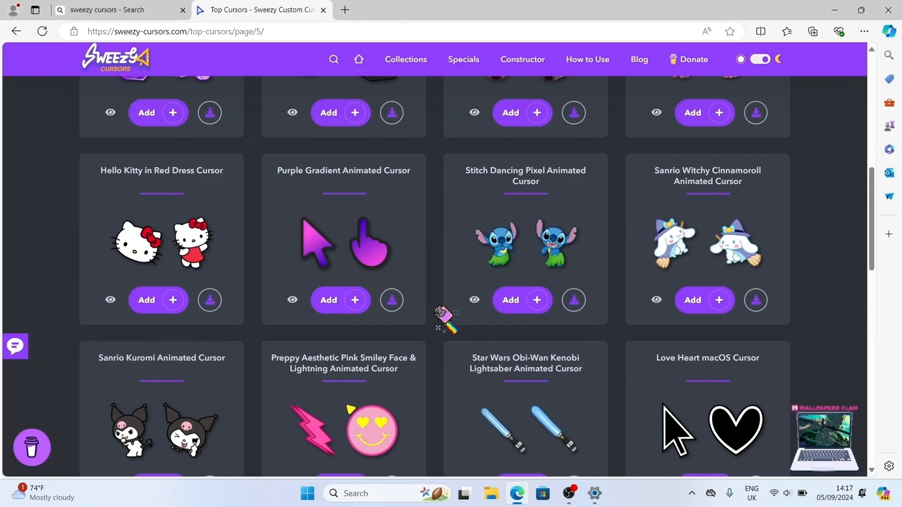
scroll("down", 3)
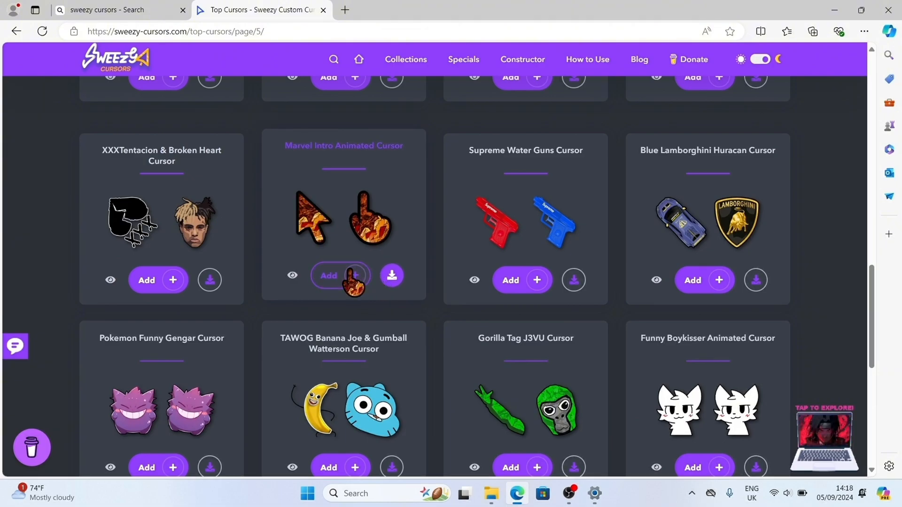
scroll("down", 3)
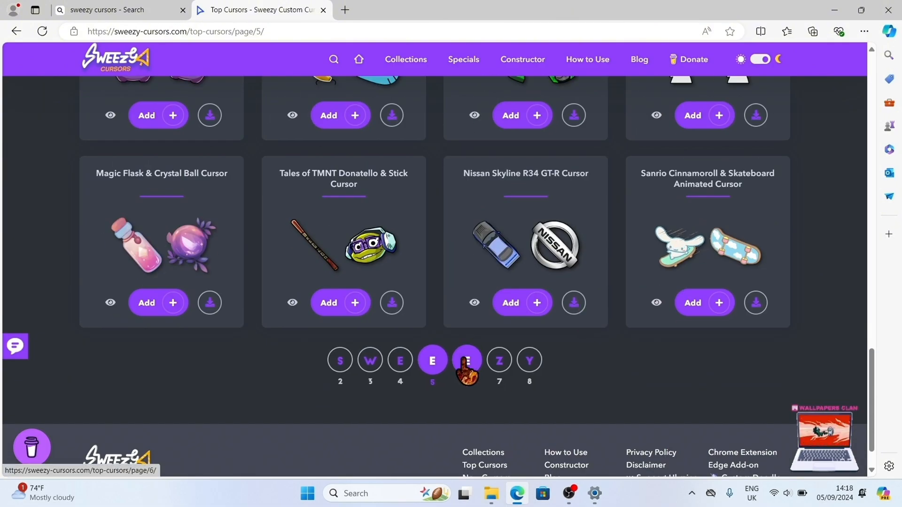
left_click(467, 360)
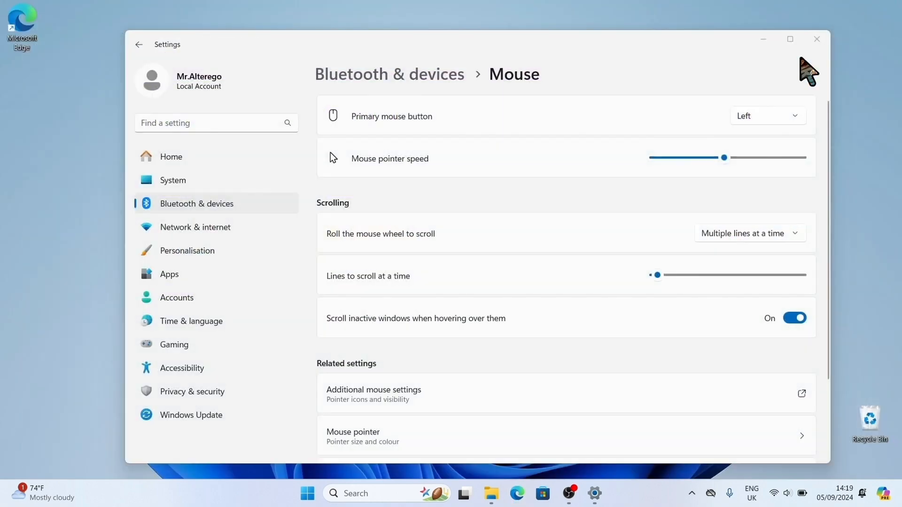
left_click(816, 39)
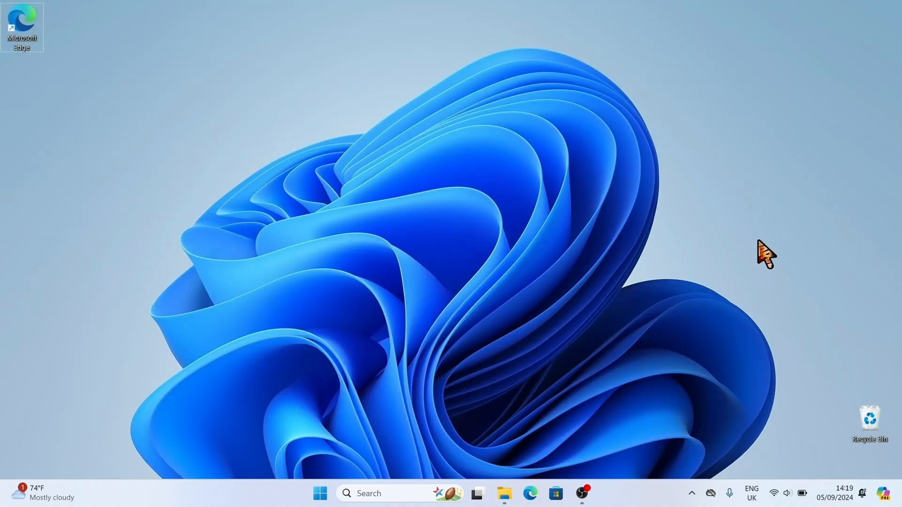
mouse_move(768, 114)
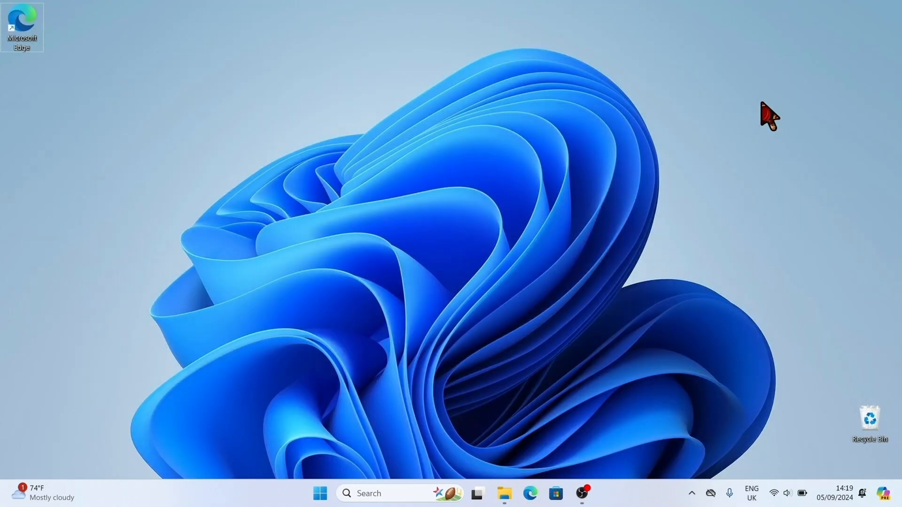